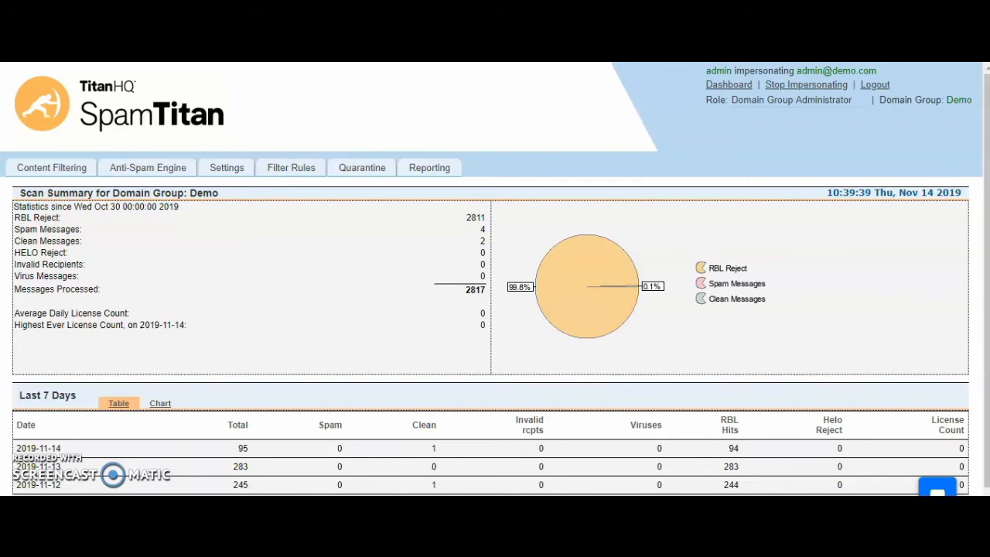
mouse_move(189, 282)
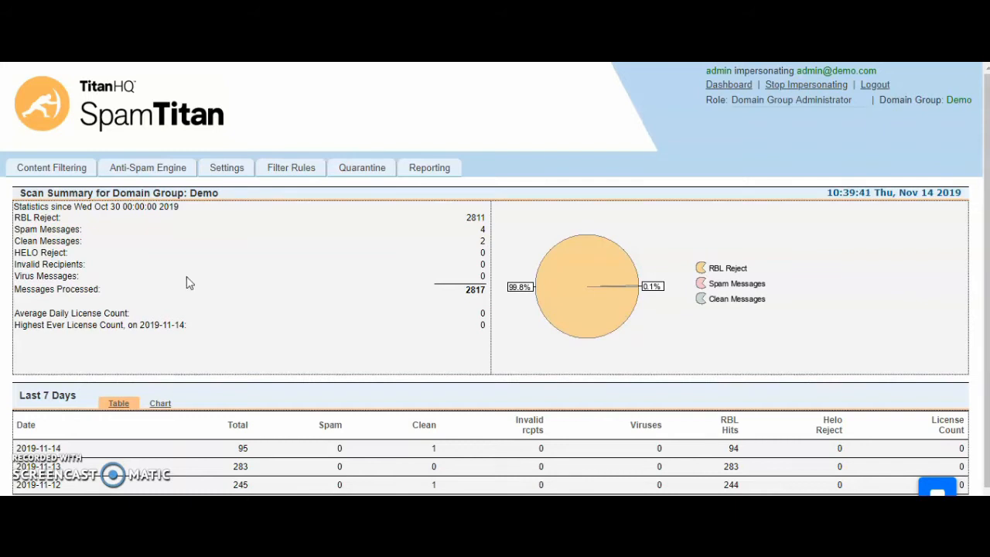
mouse_move(204, 266)
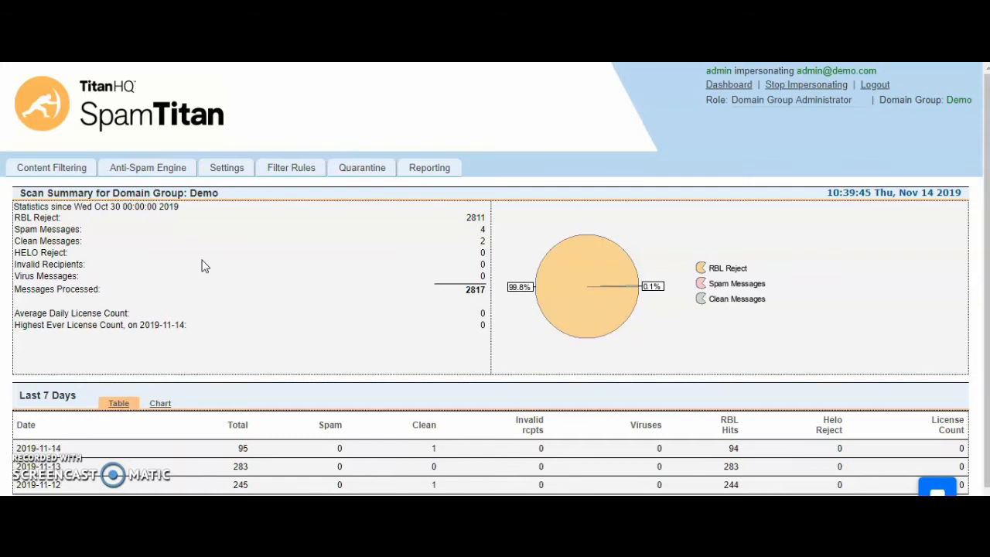
Navigate via Anti-Spam Engine and Settings to the Mail Relay Settings listing demo.com and menlopark.ie.
left_click(147, 167)
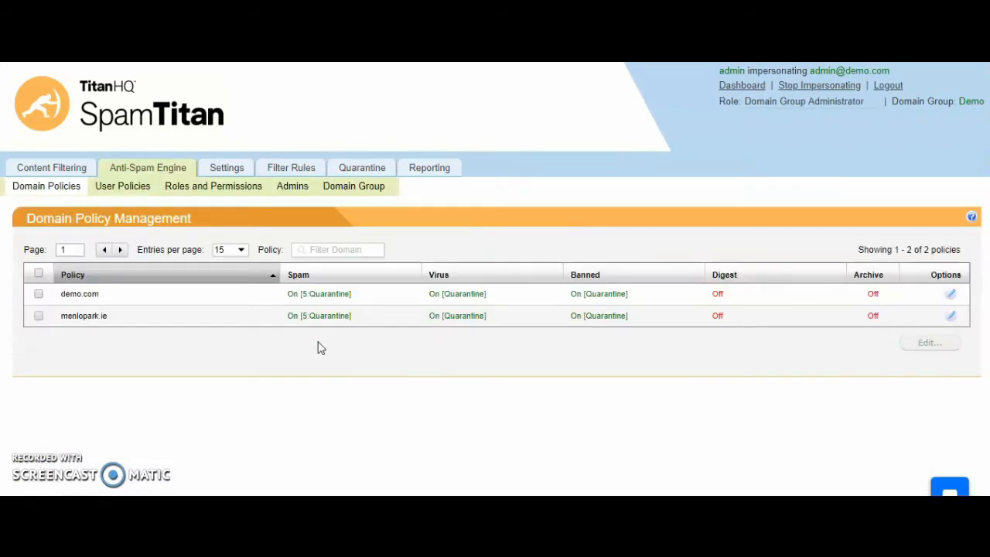
mouse_move(226, 167)
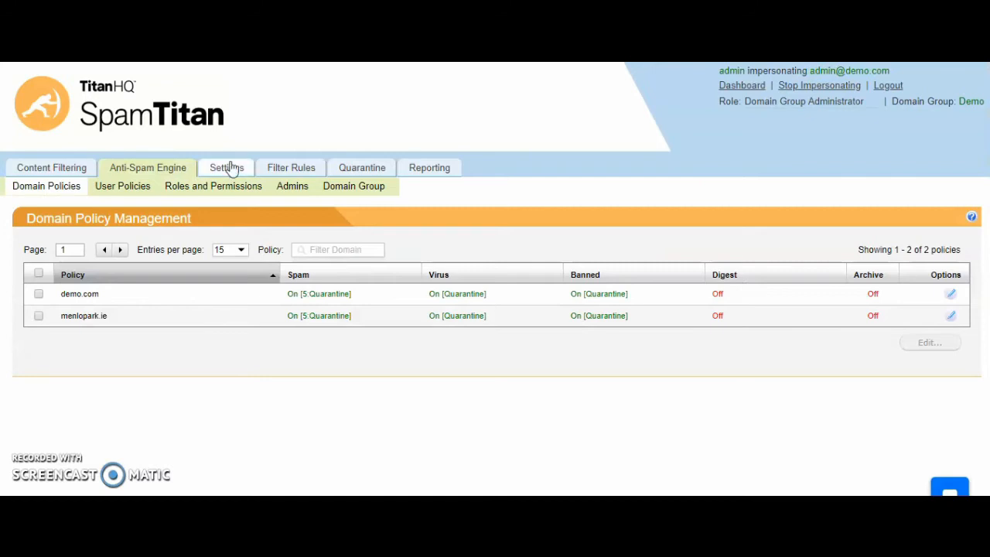
left_click(226, 167)
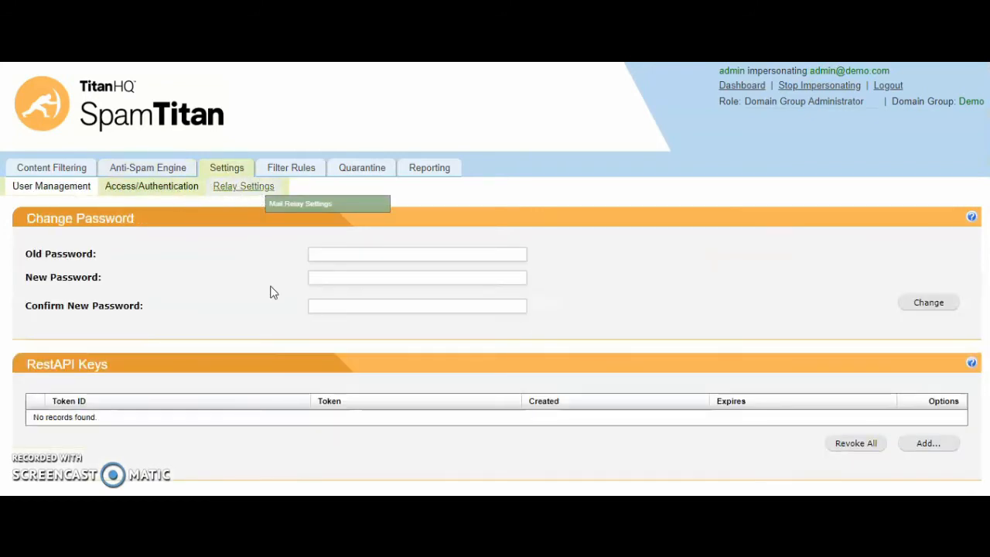
left_click(243, 185)
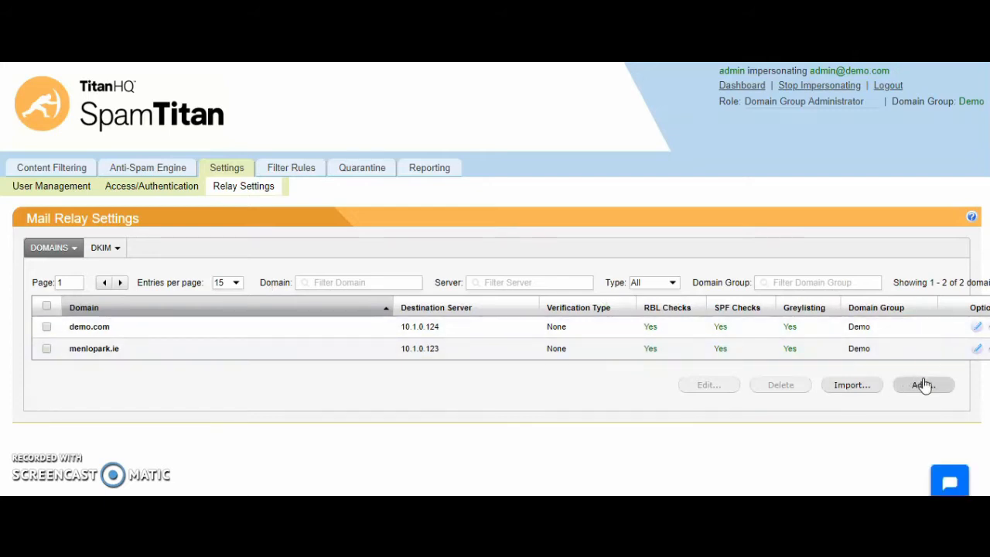
Begin a new relay domain entry (port 25 prefilled) and expand the Recipient Verification choices.
left_click(923, 383)
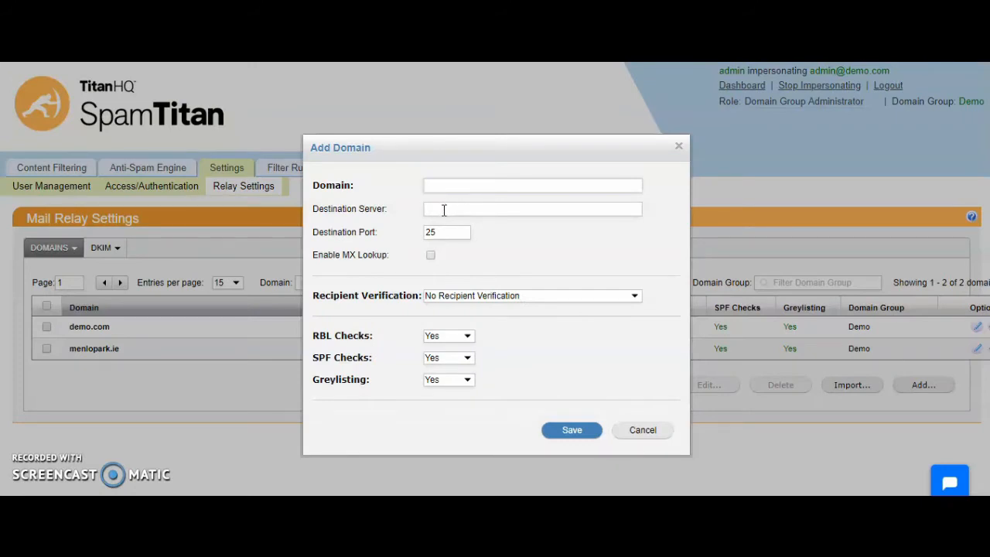
left_click(532, 209)
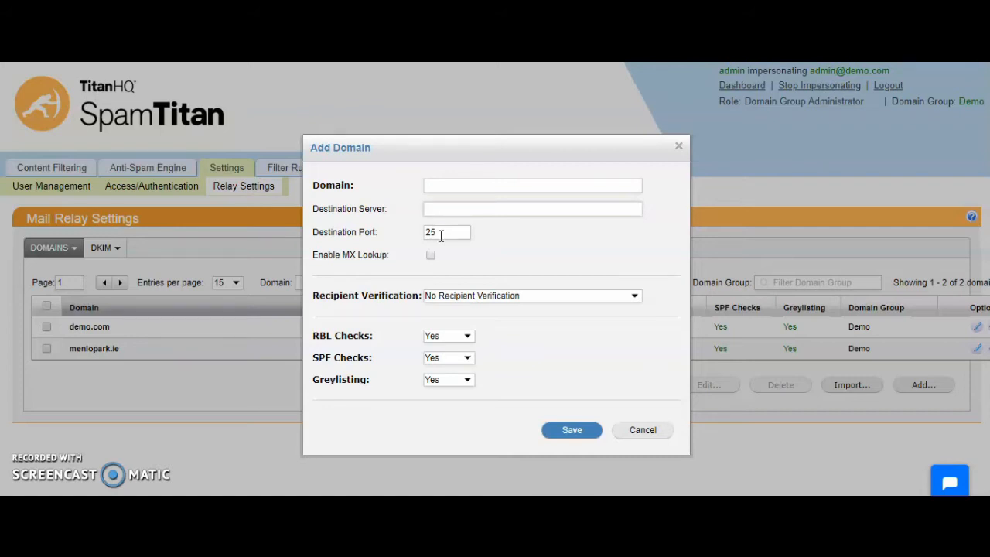
left_click(532, 209)
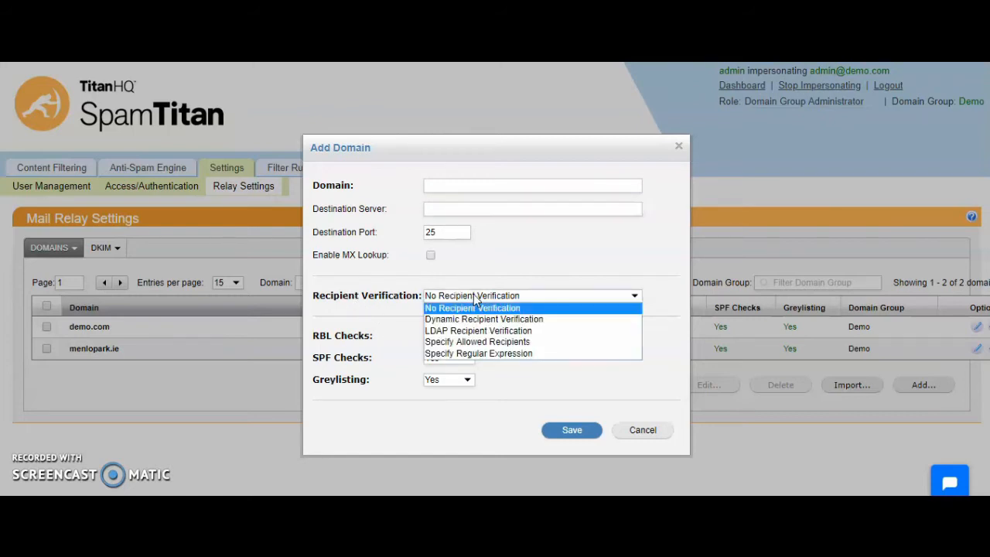
mouse_move(482, 319)
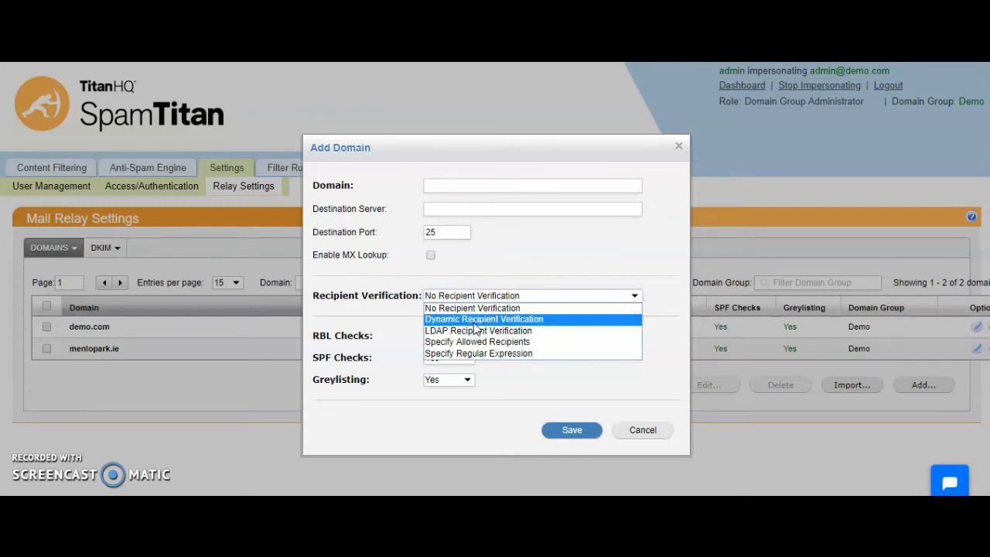
Choose Dynamic Recipient Verification, revealing a blank Verification Server field.
left_click(482, 319)
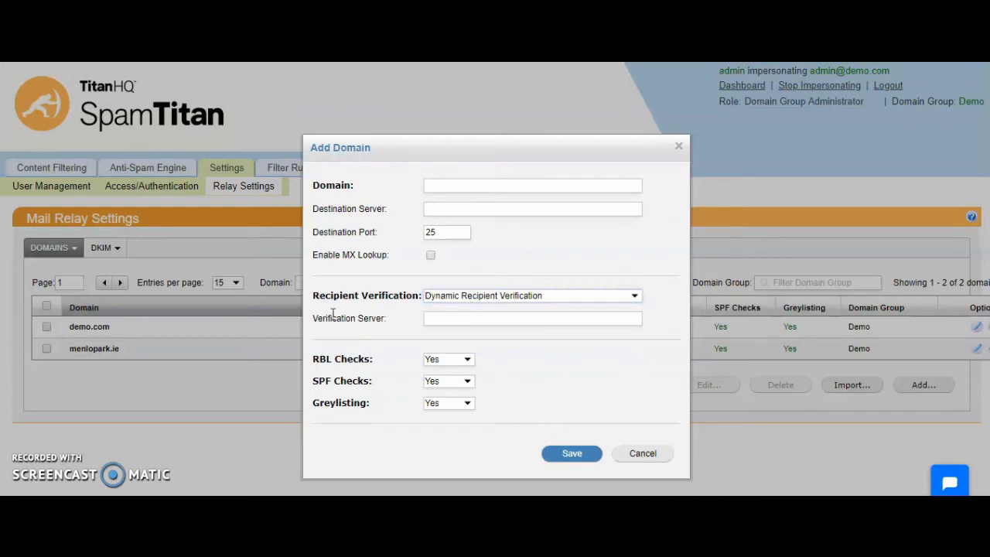
mouse_move(439, 213)
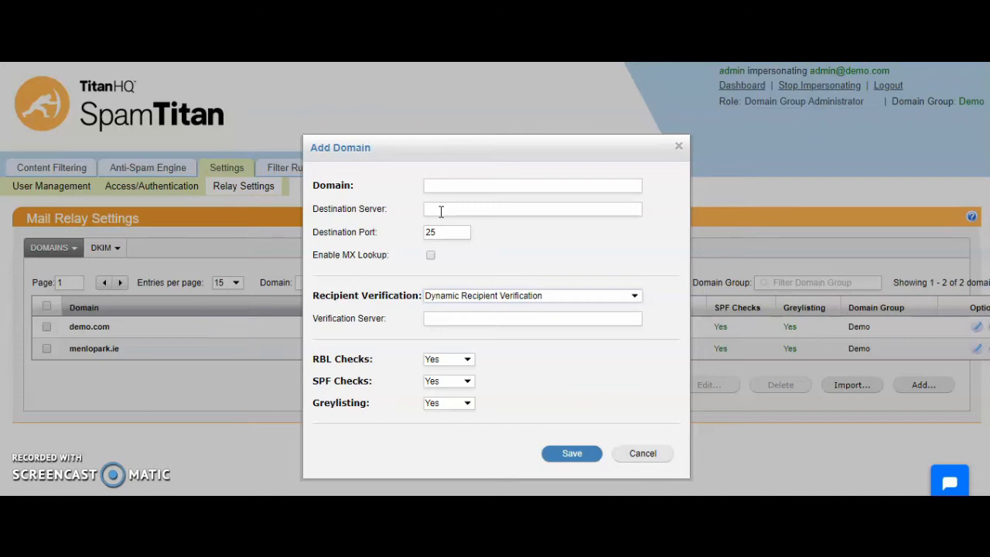
mouse_move(445, 388)
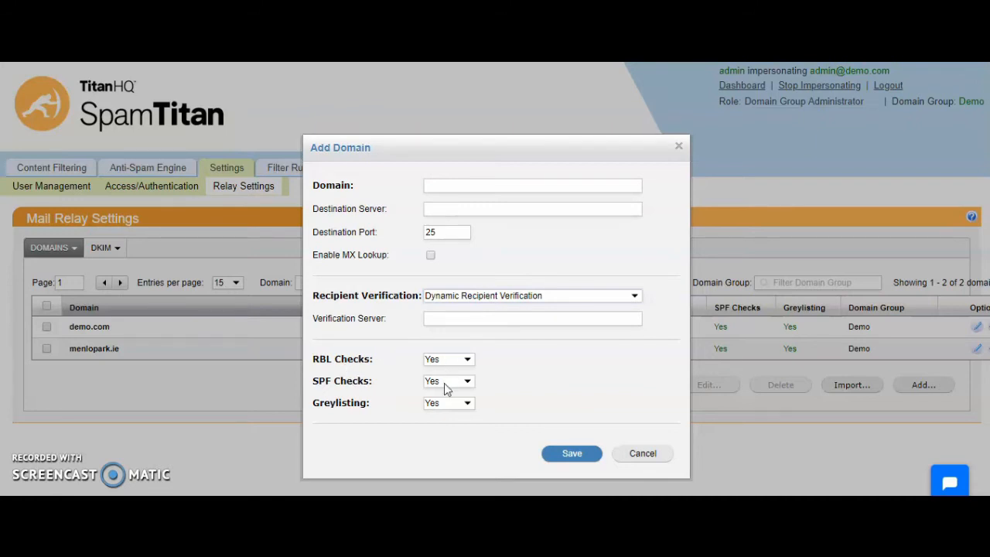
mouse_move(330, 387)
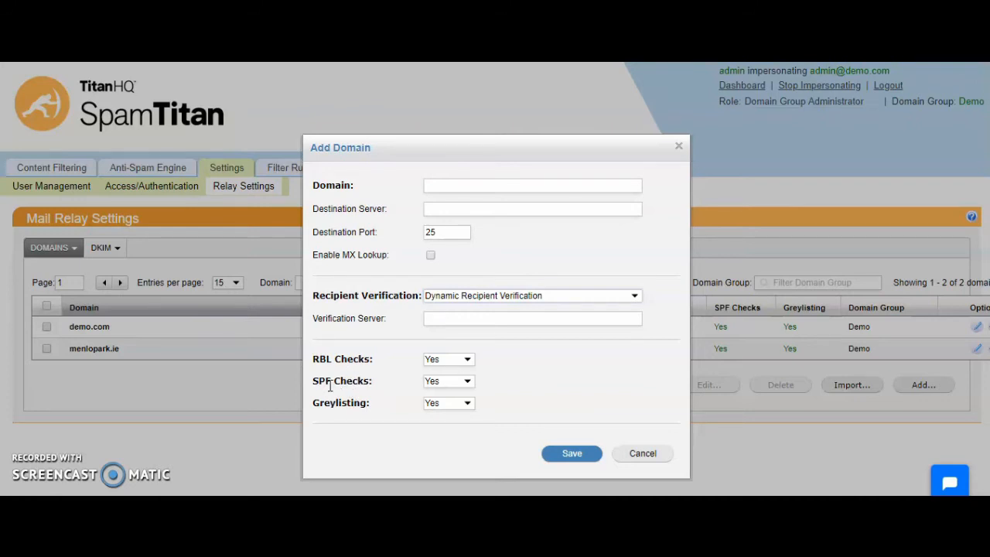
mouse_move(342, 410)
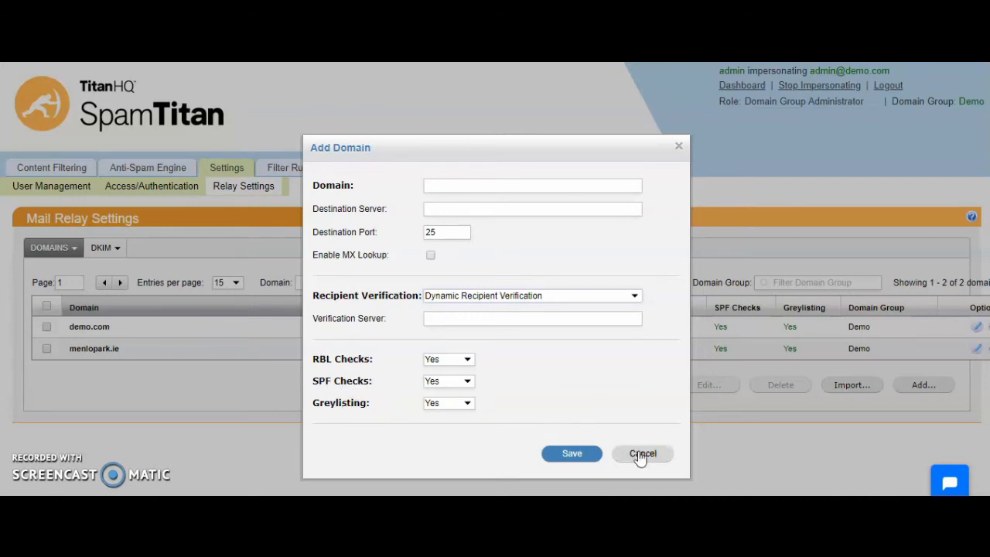
Cancel the unsaved Add Domain form and return to Domain Policy Management.
left_click(643, 453)
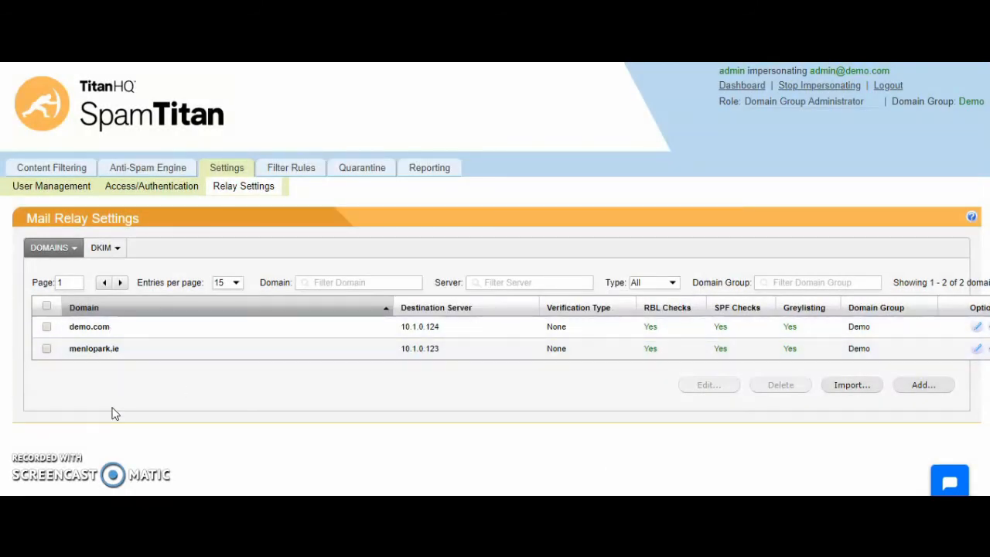
mouse_move(152, 186)
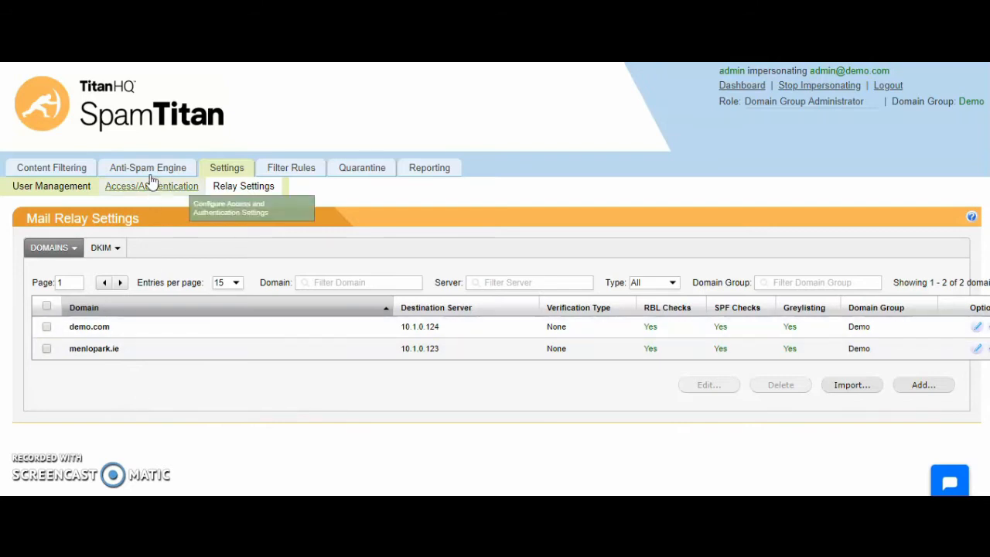
left_click(147, 167)
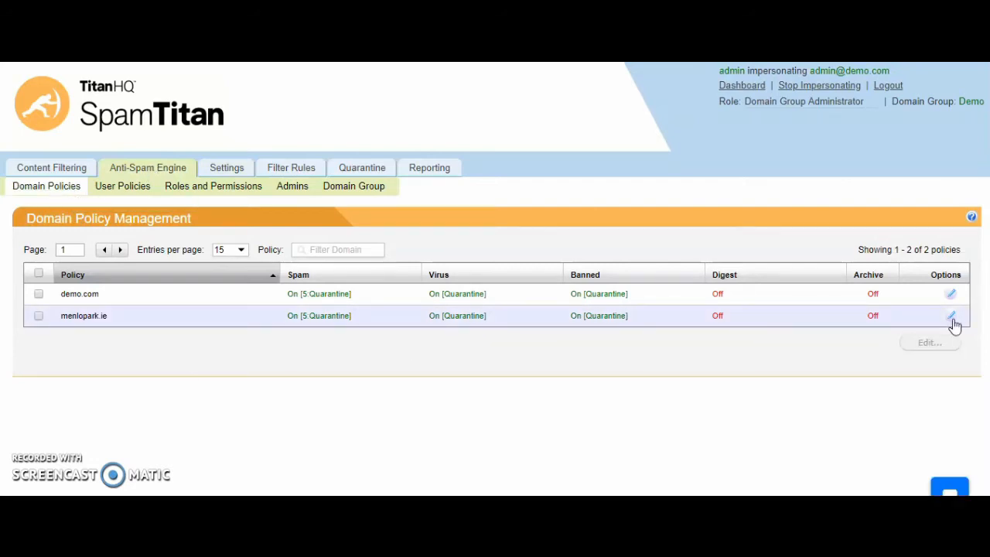
Edit the menlopark.ie domain policy and enable its Quarantine Report.
left_click(951, 316)
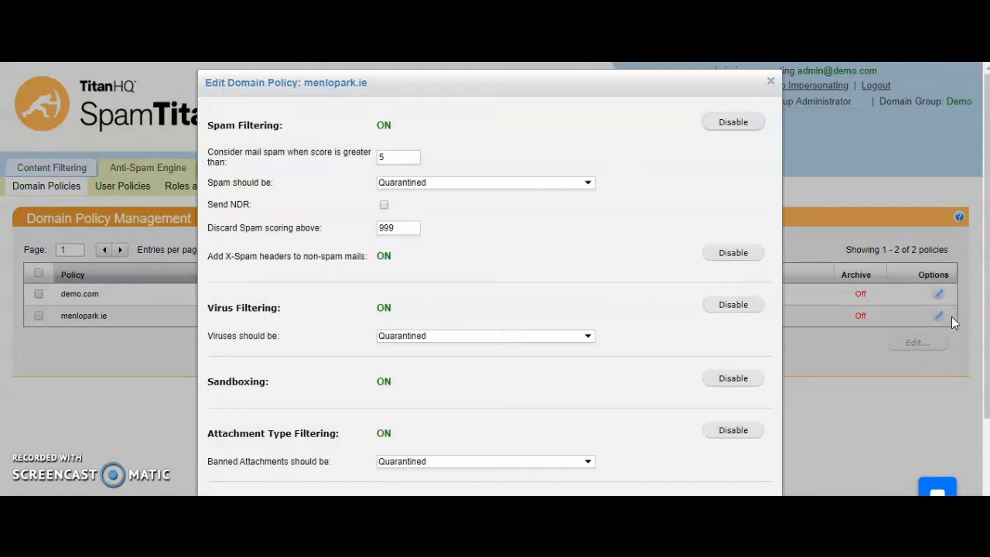
scroll("down", 3)
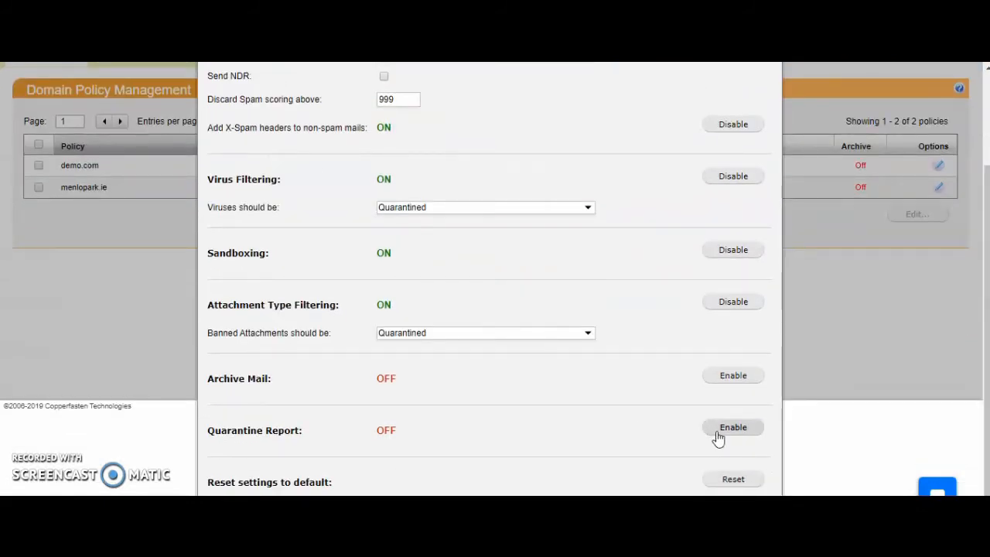
left_click(732, 427)
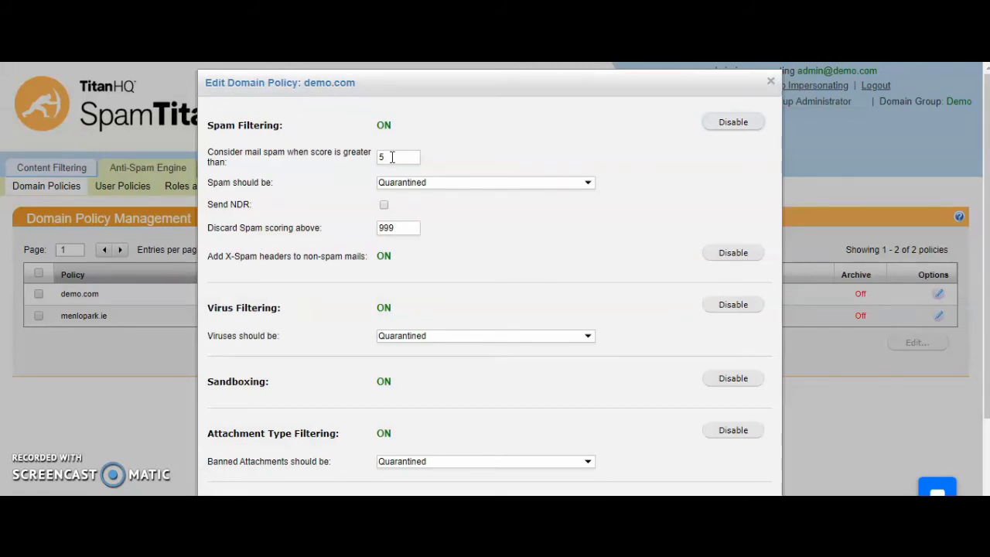
Select the demo.com spam score threshold value of 5 in the policy editor.
triple_click(399, 158)
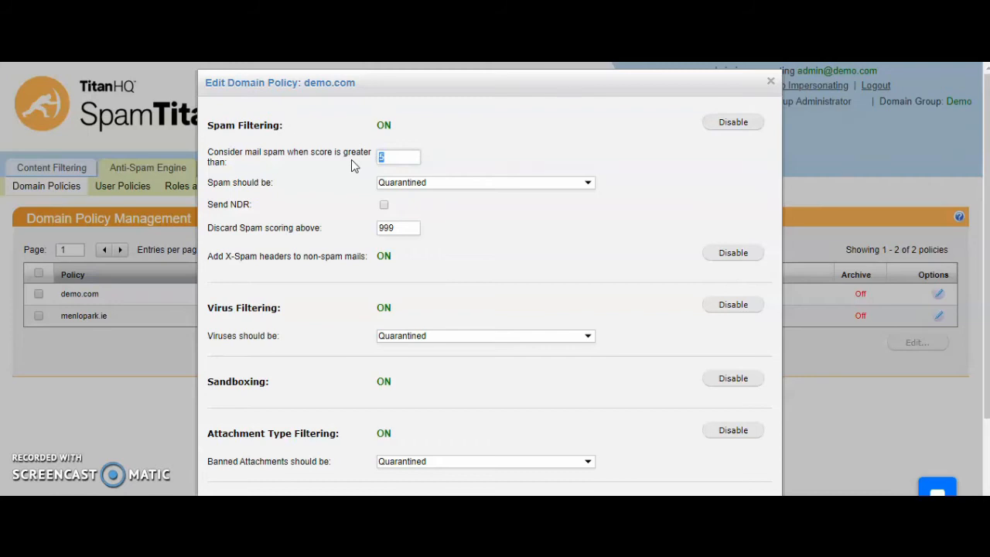
mouse_move(589, 147)
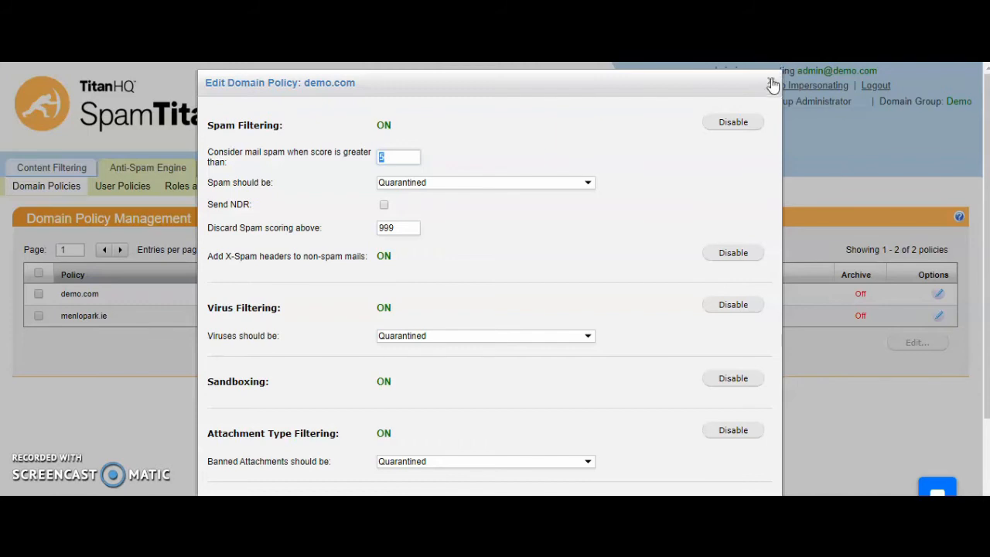
left_click(771, 83)
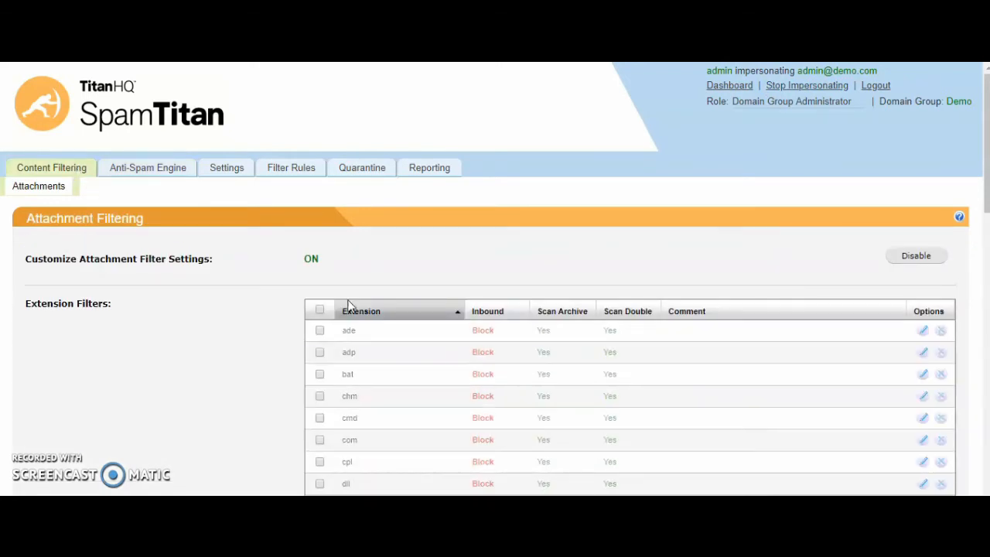
mouse_move(433, 333)
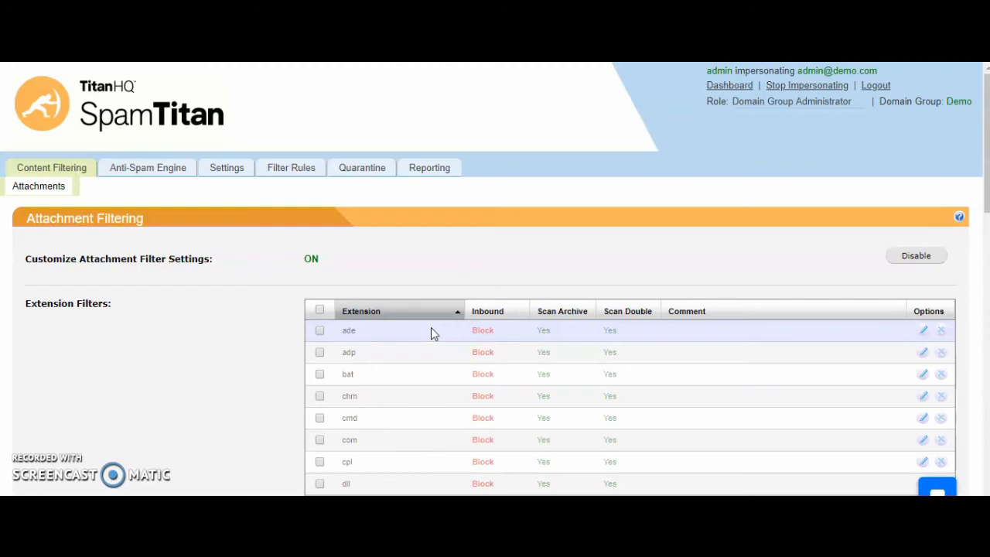
scroll("down", 3)
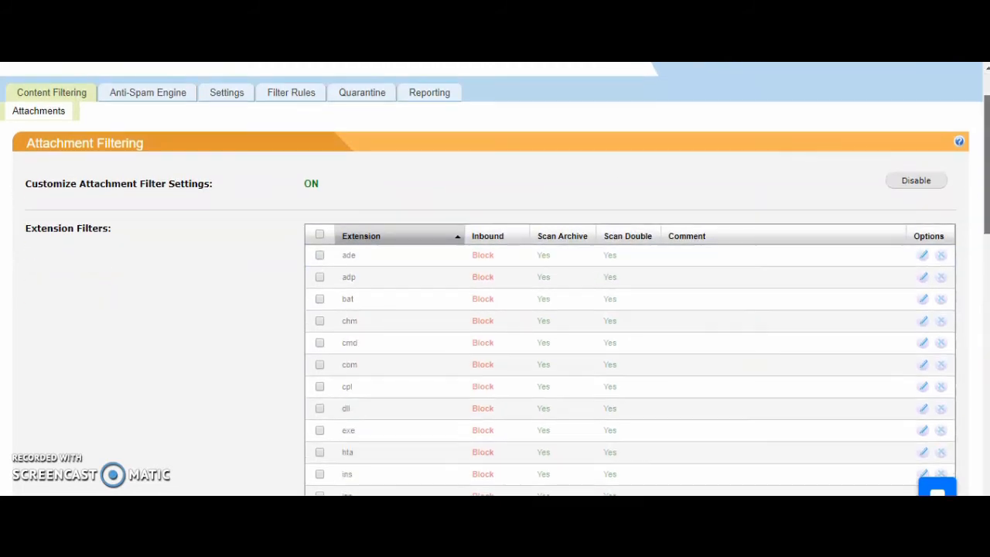
scroll("down", 3)
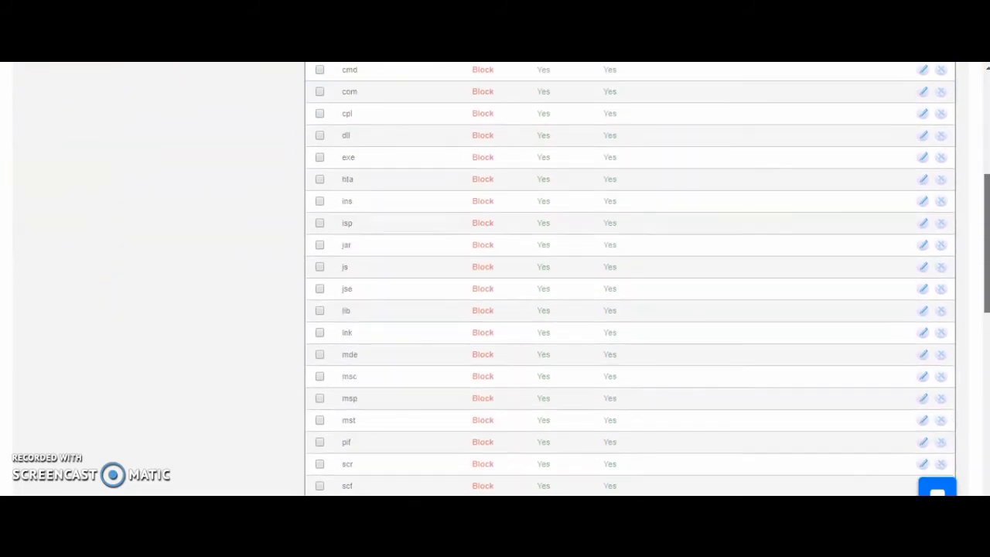
scroll("down", 3)
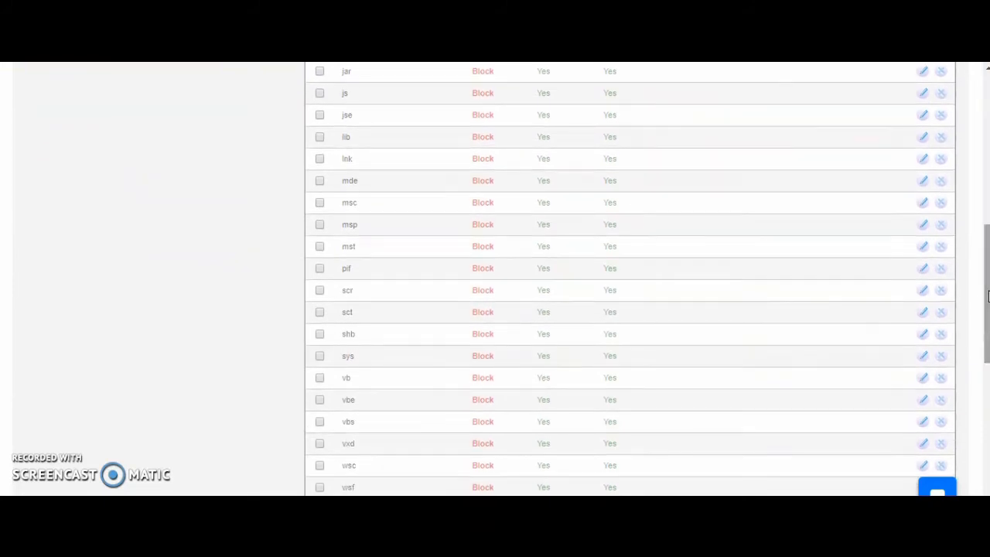
left_click(922, 291)
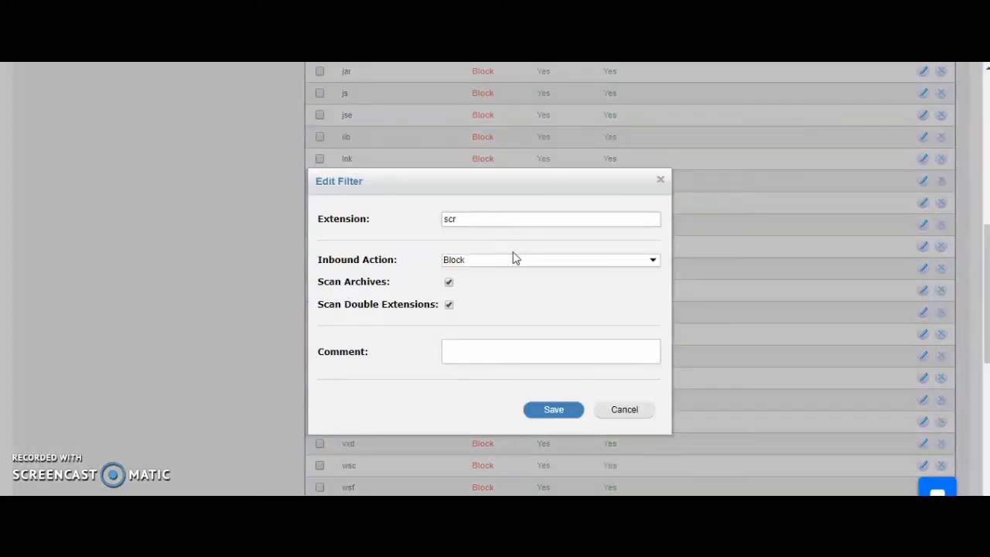
mouse_move(625, 408)
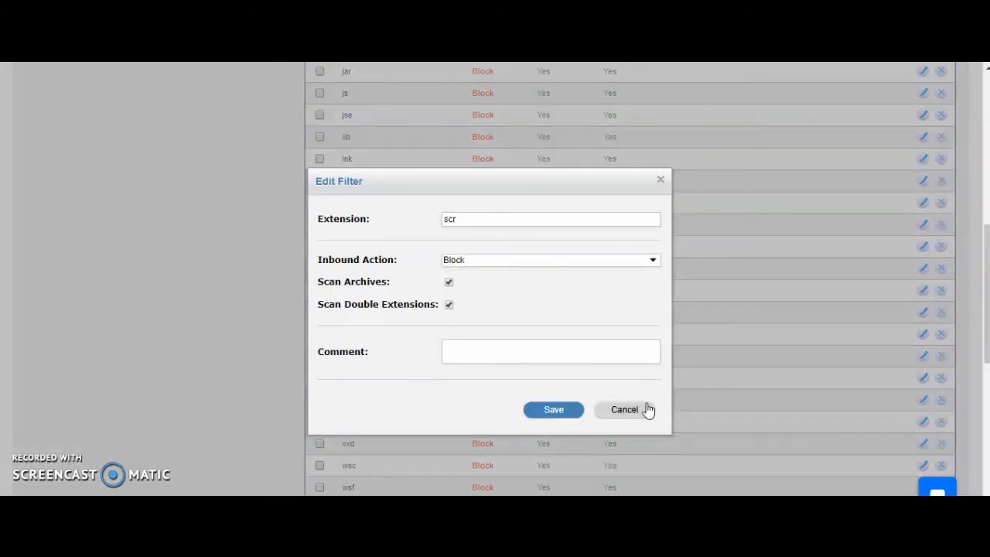
left_click(625, 408)
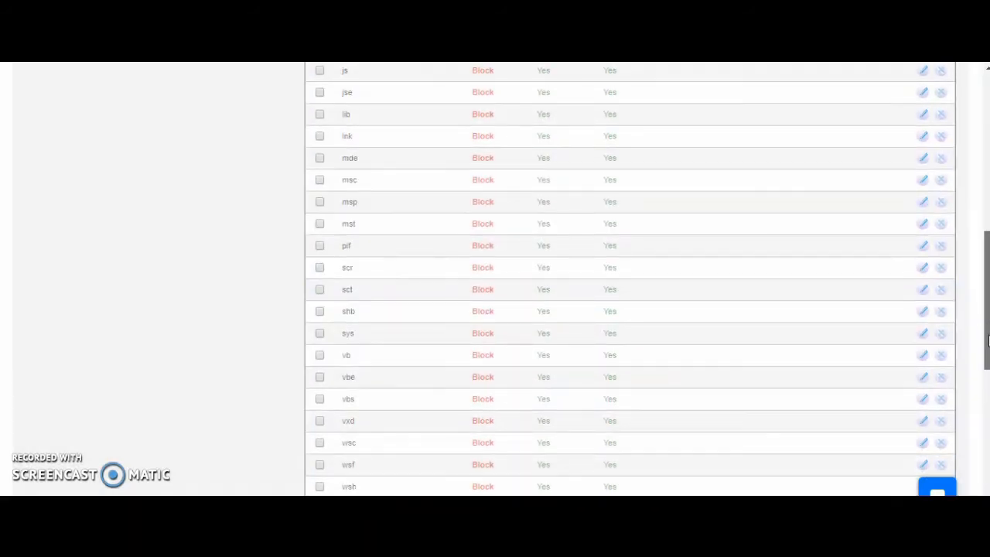
Bring up a blank attachment extension filter form, then cancel it without saving.
scroll("down", 3)
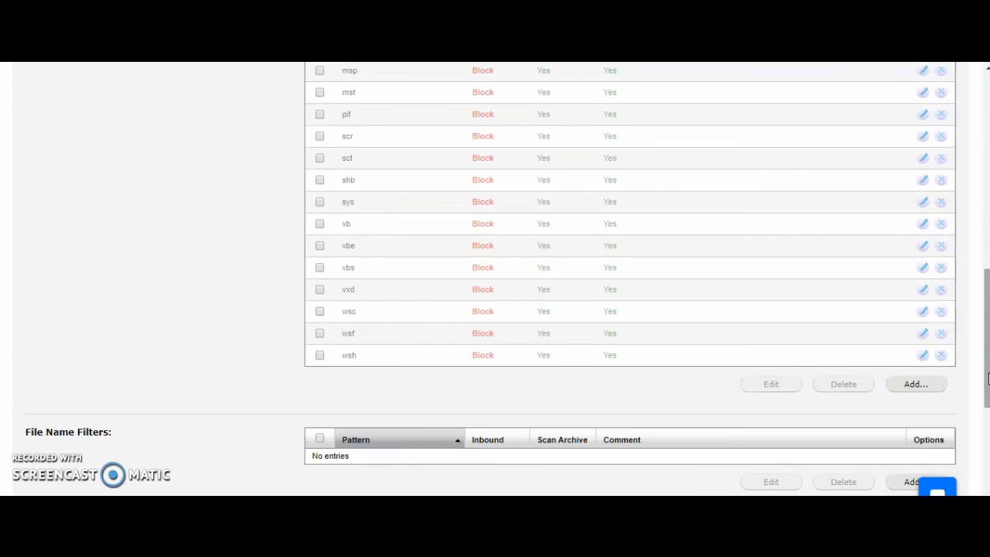
left_click(916, 384)
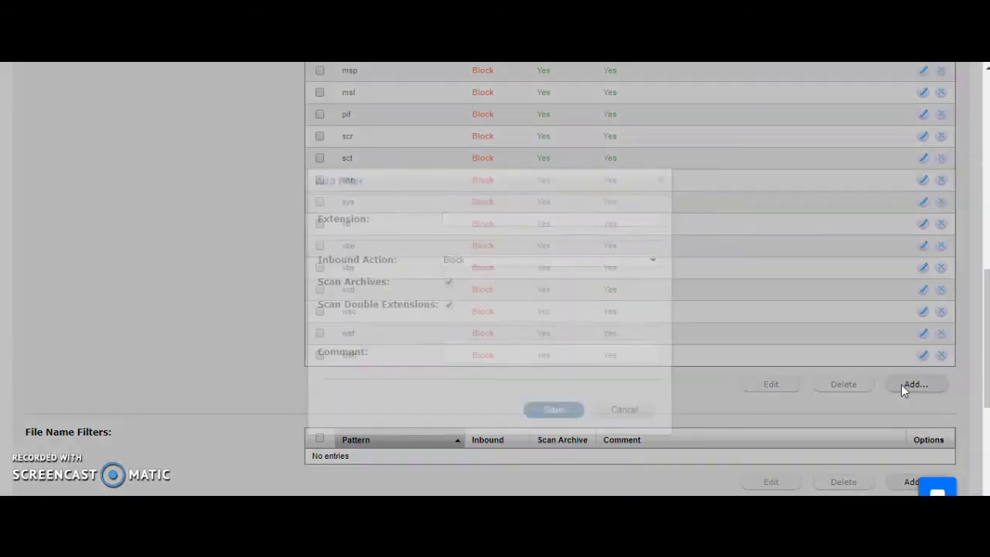
left_click(551, 260)
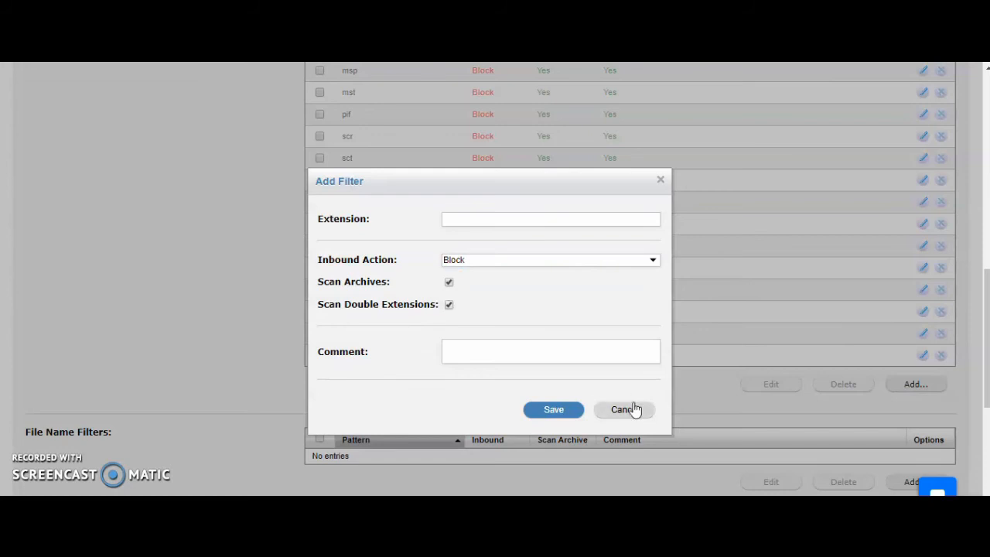
left_click(624, 408)
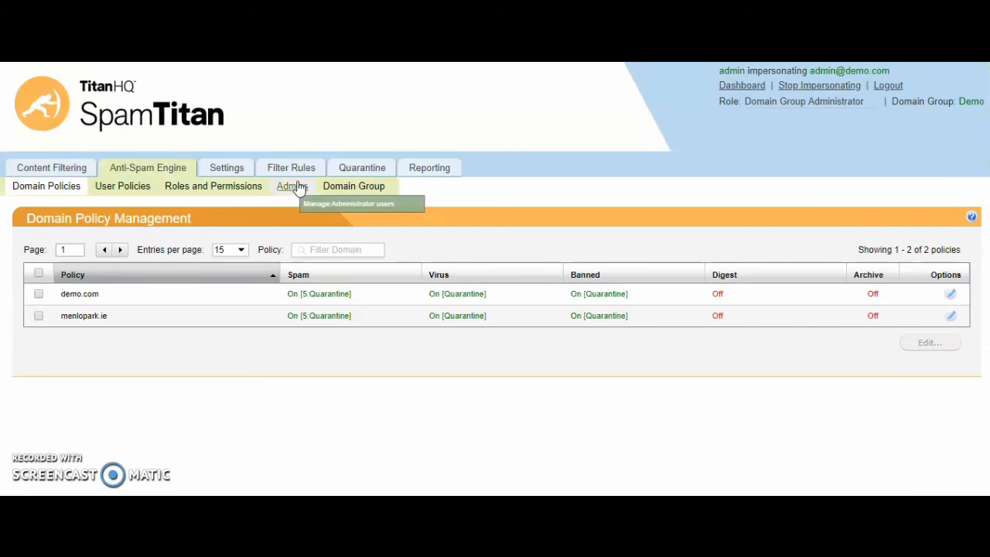
left_click(291, 185)
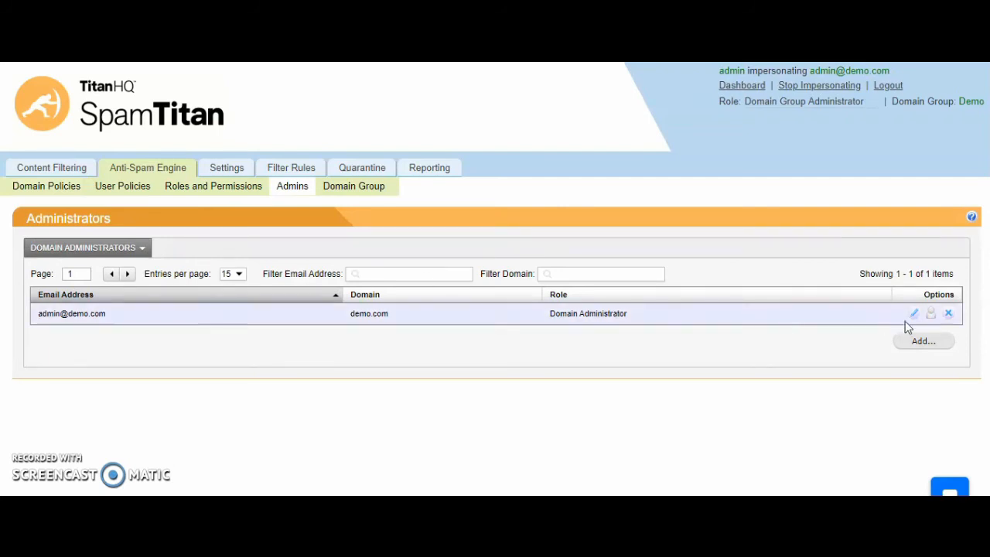
left_click(922, 342)
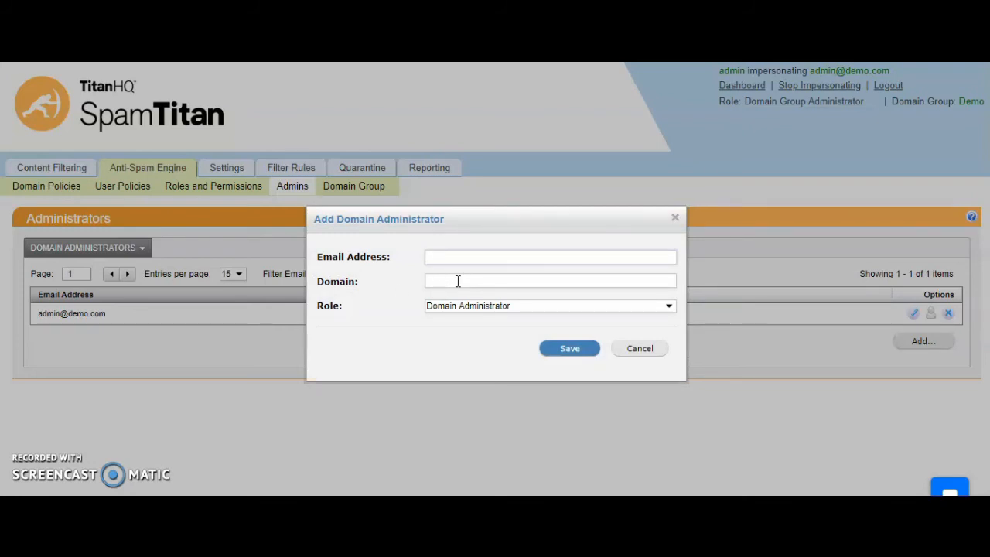
left_click(639, 348)
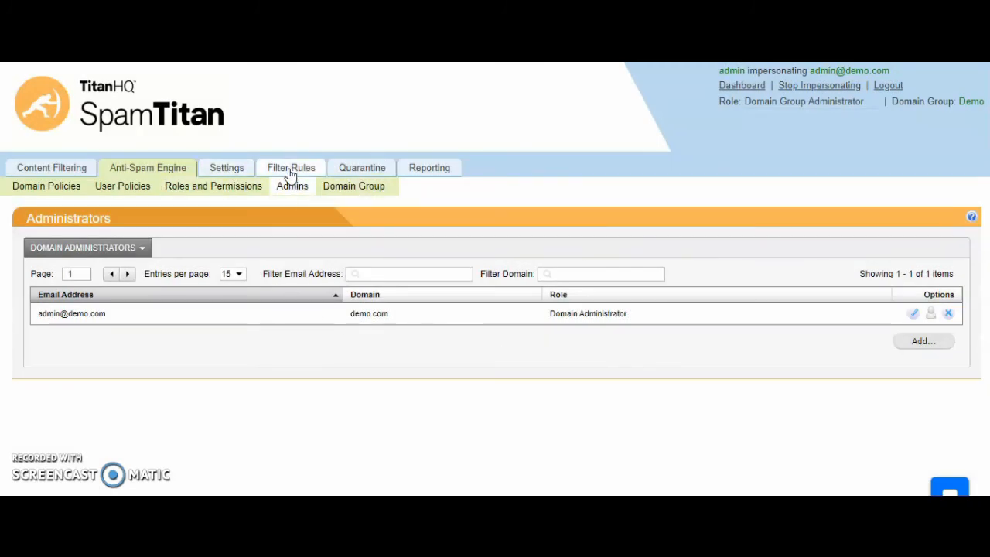
Review the Filter Rules domain group blacklists, then show the quarantine search with four held menlopark.ie messages.
left_click(291, 167)
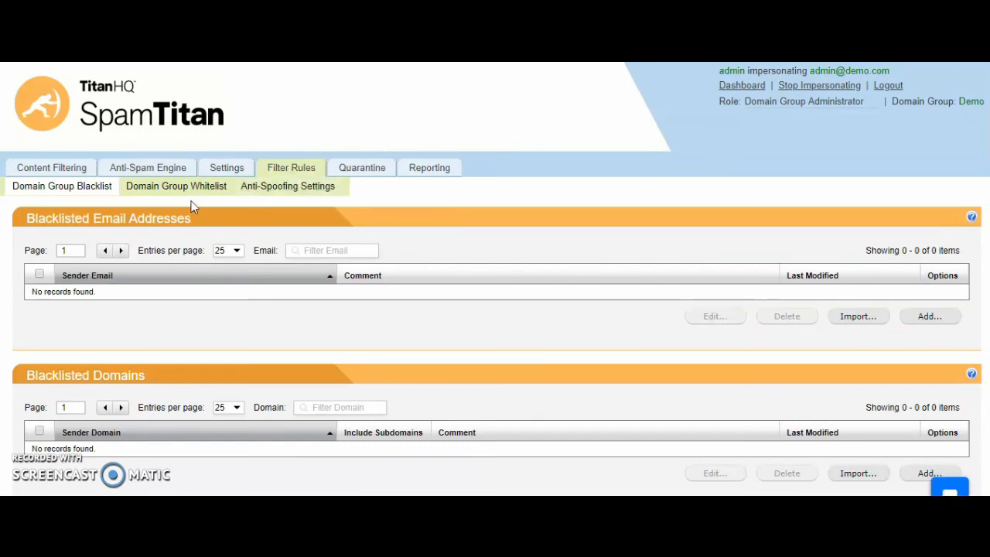
left_click(362, 167)
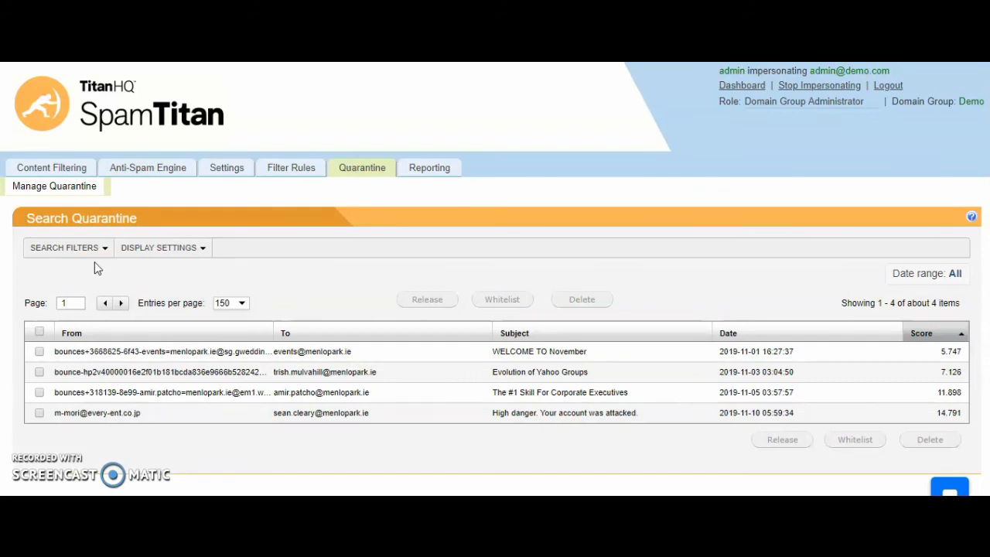
Expand the quarantine Search Filters, then view the Reporting Mail History of ~101 messages over 7 days.
left_click(68, 247)
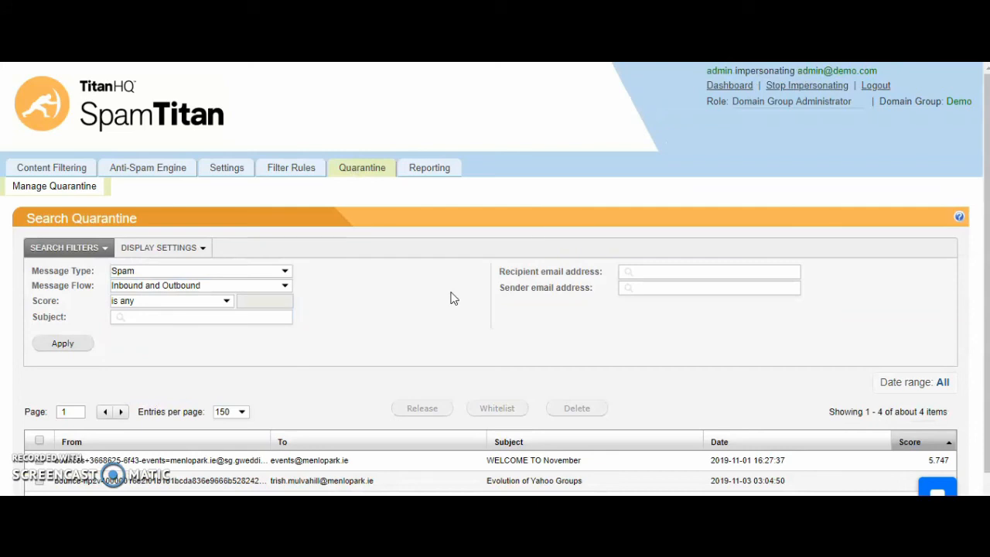
mouse_move(284, 387)
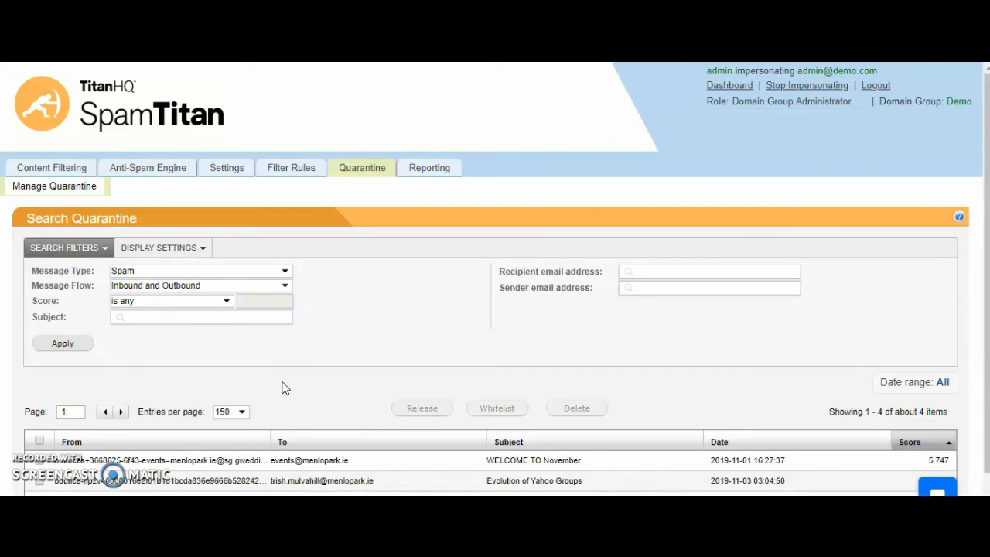
mouse_move(356, 342)
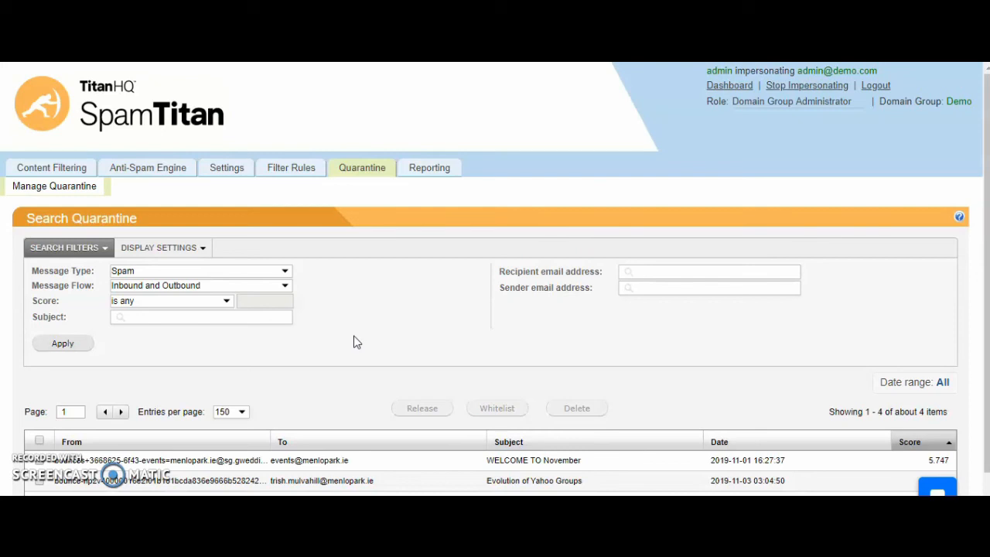
left_click(430, 167)
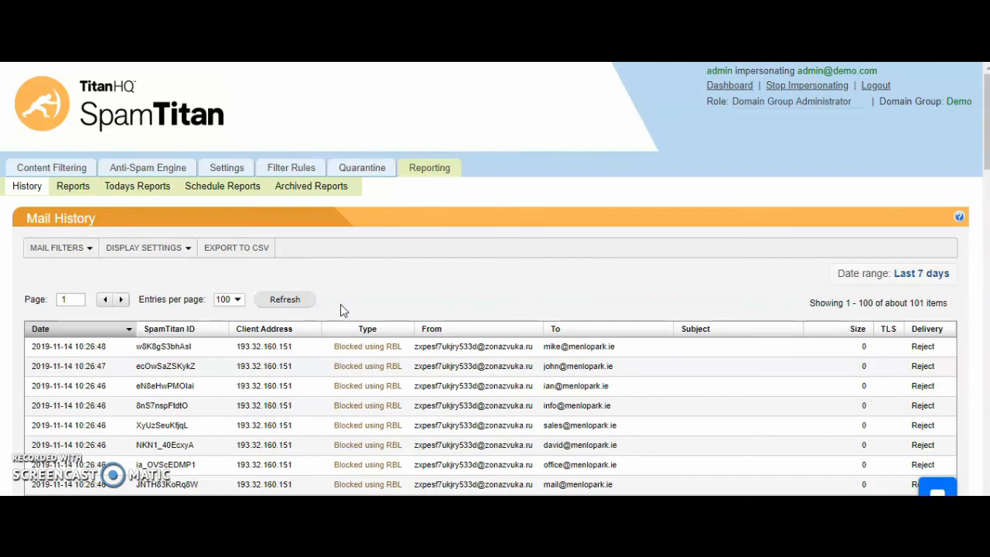
mouse_move(85, 260)
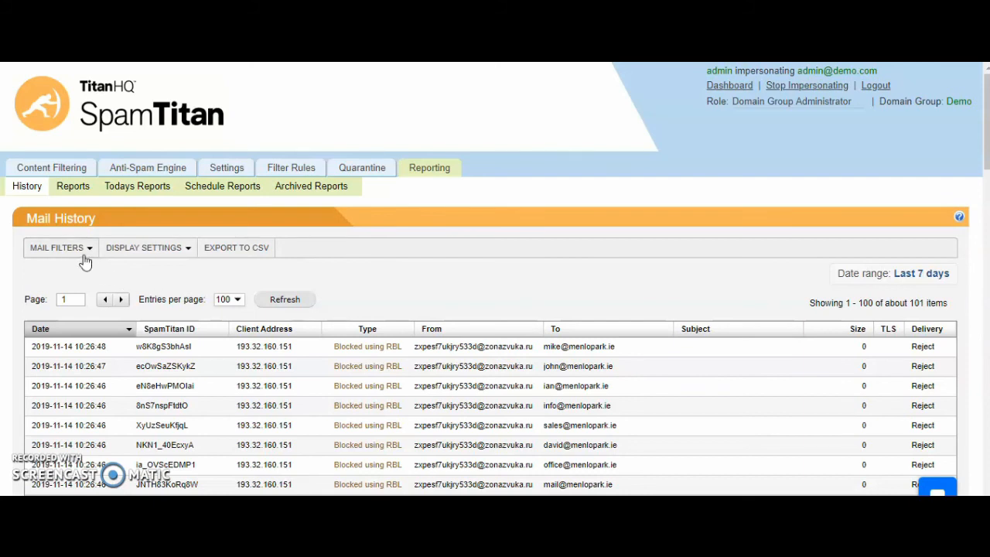
Filter the mail history to the Spam message type only and apply the search.
left_click(58, 247)
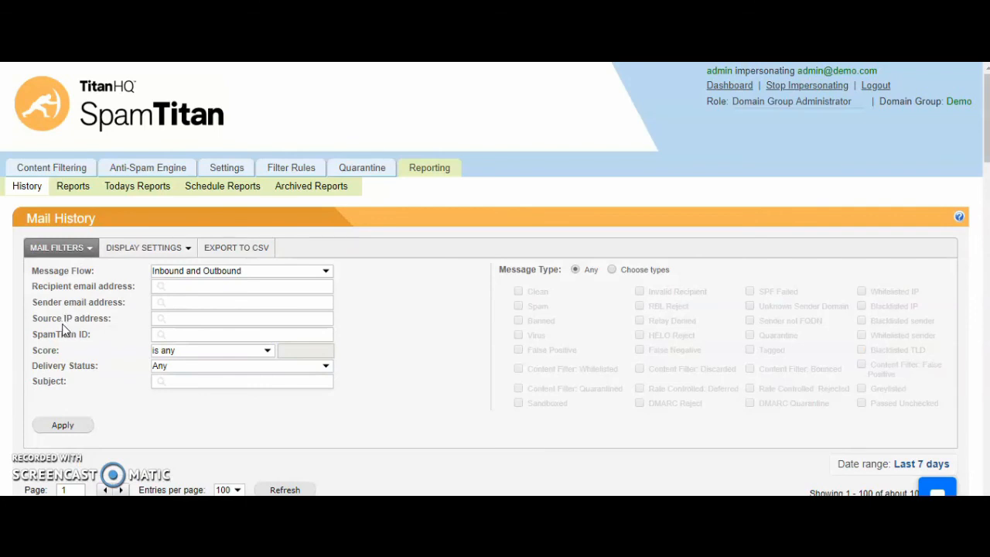
mouse_move(71, 382)
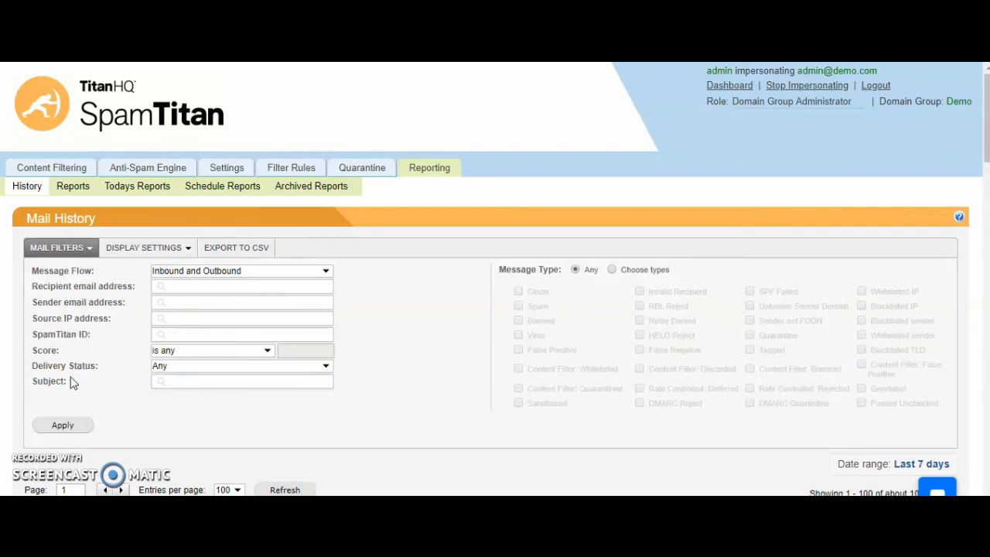
mouse_move(445, 334)
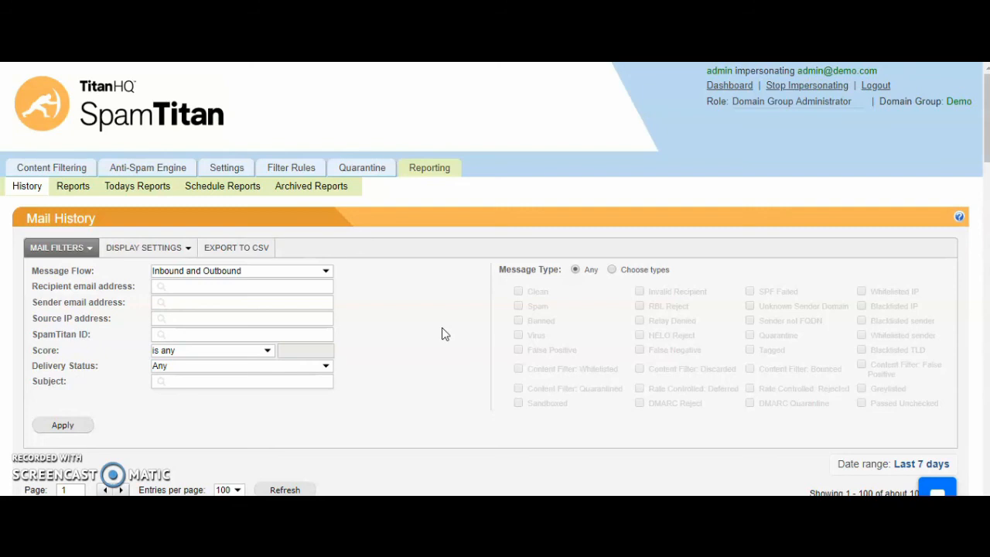
left_click(613, 269)
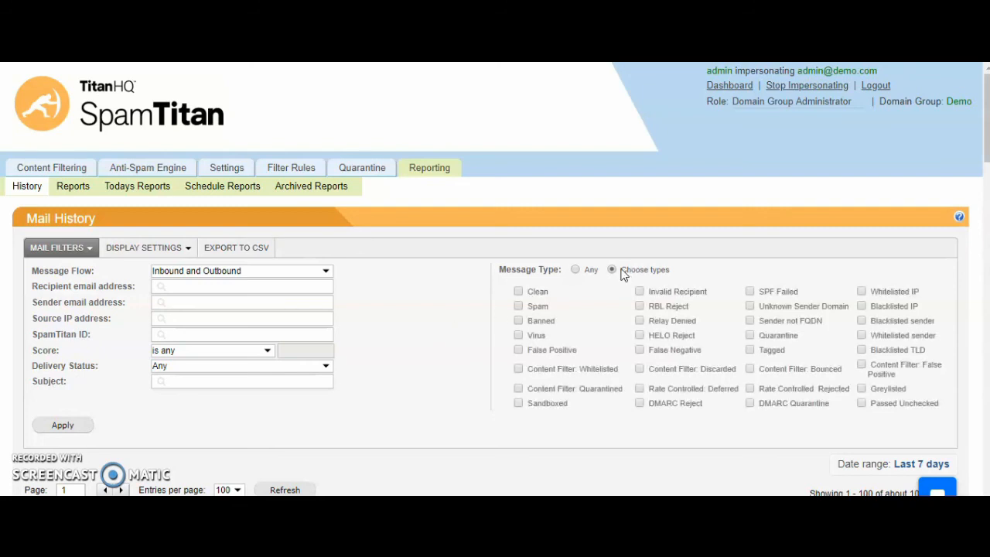
left_click(518, 306)
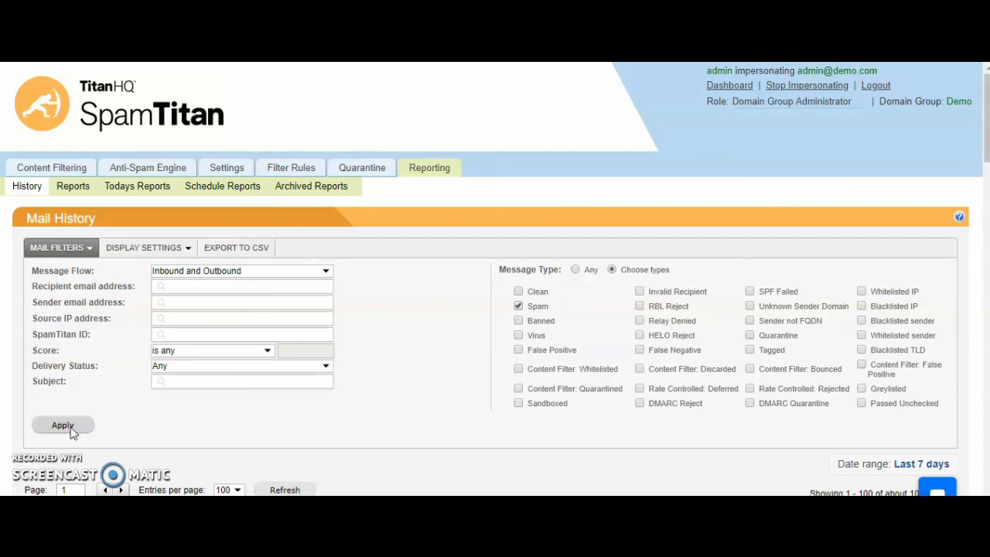
left_click(62, 423)
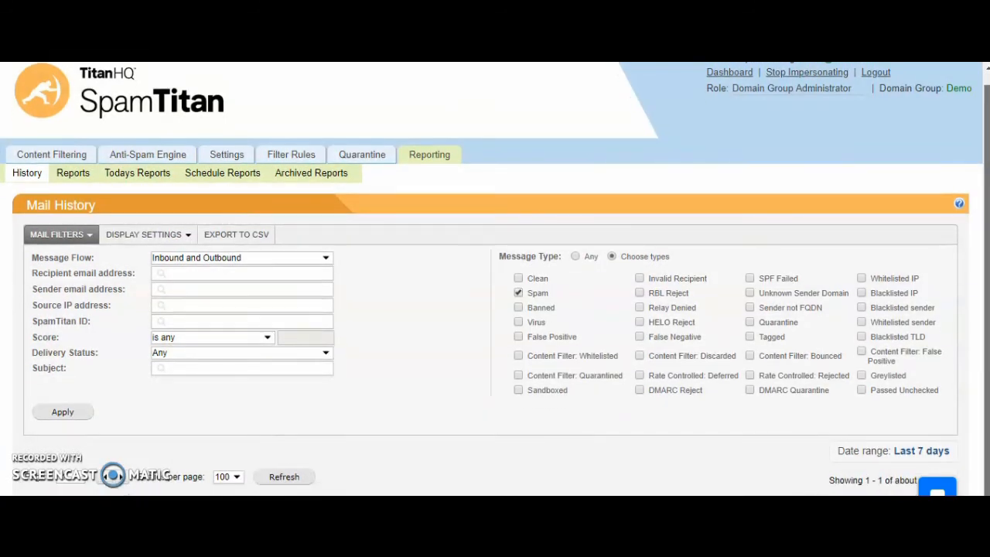
Return to Domain Policy Management via the Anti-Spam Engine section.
scroll("down", 3)
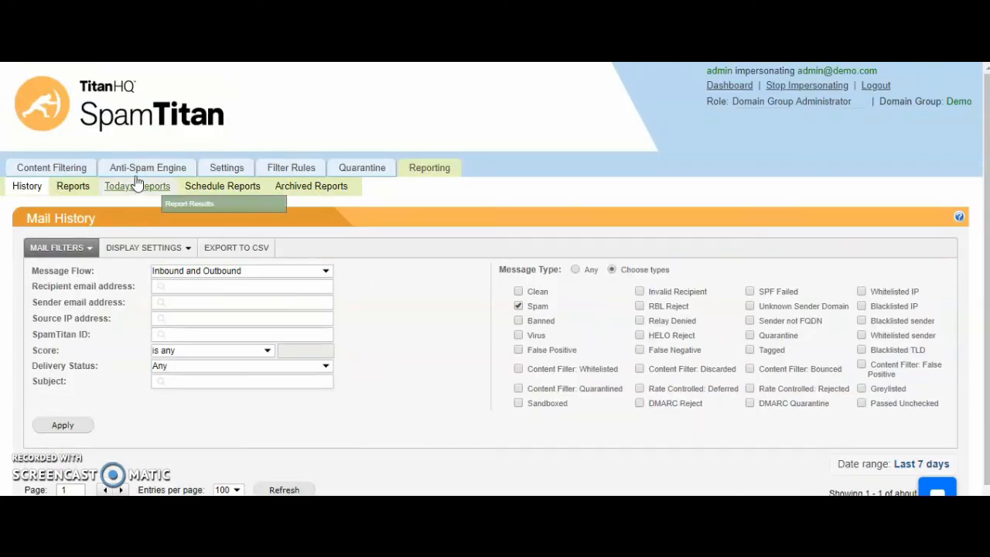
left_click(147, 167)
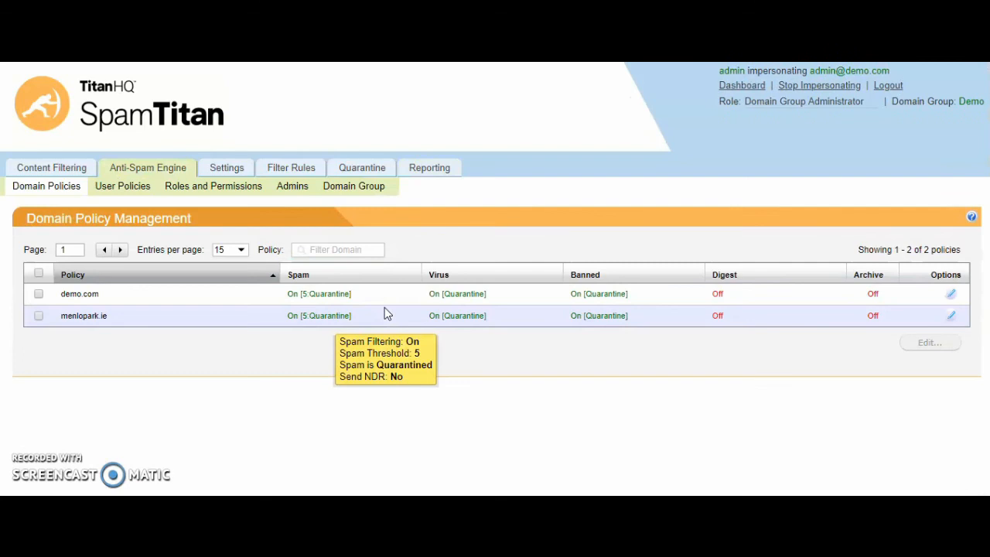